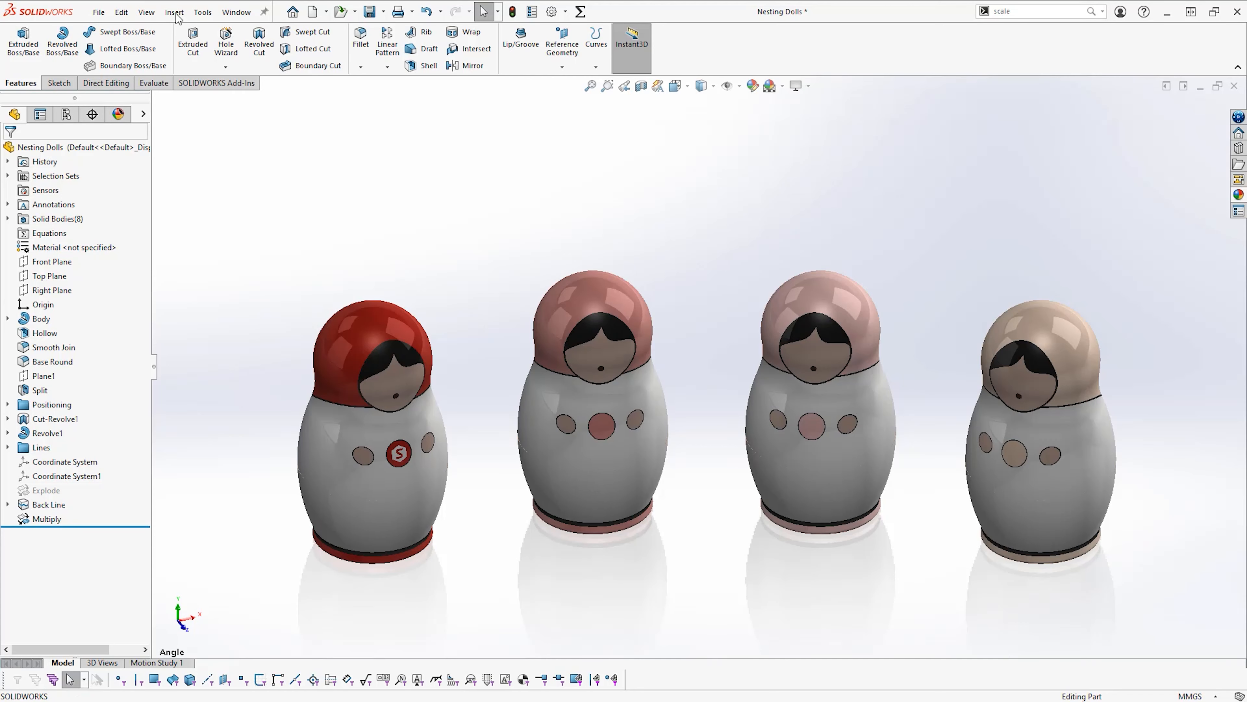
- Find the Scale command and start a Scale feature on the first doll's body
click(174, 11)
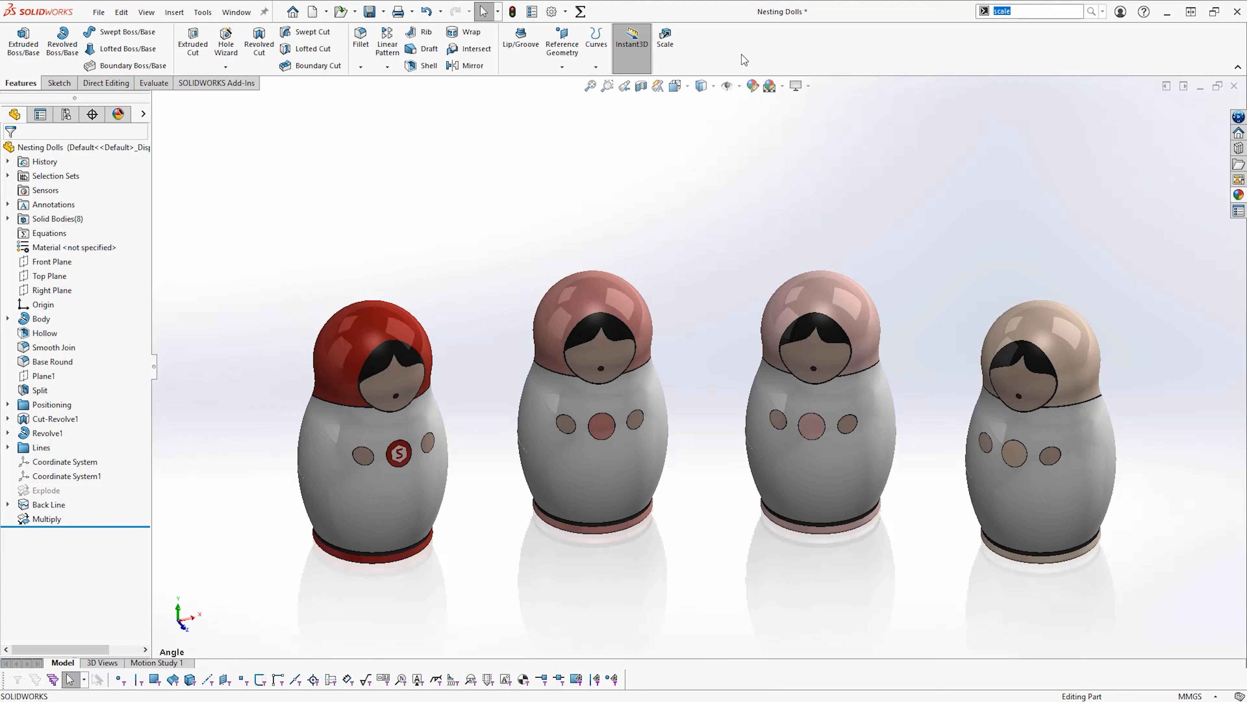
click(664, 44)
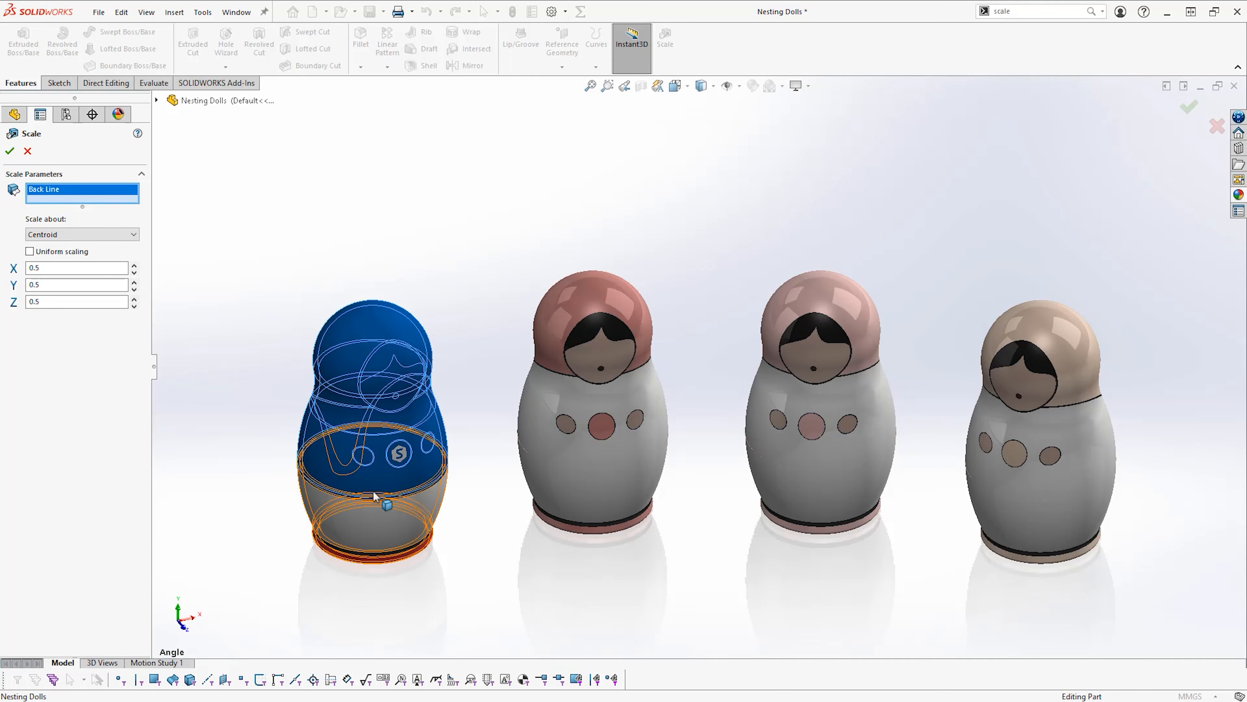
- Add the doll's lower body and scale uniformly by 1.25 about the origin
click(375, 496)
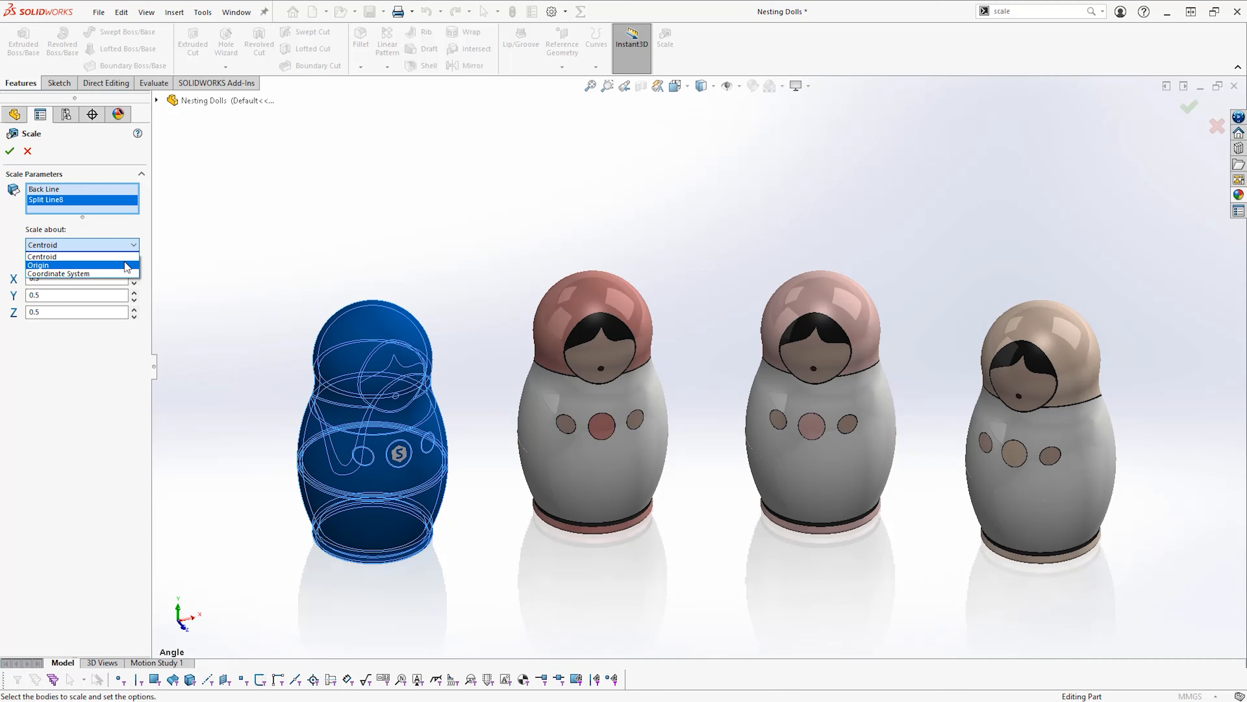
click(38, 265)
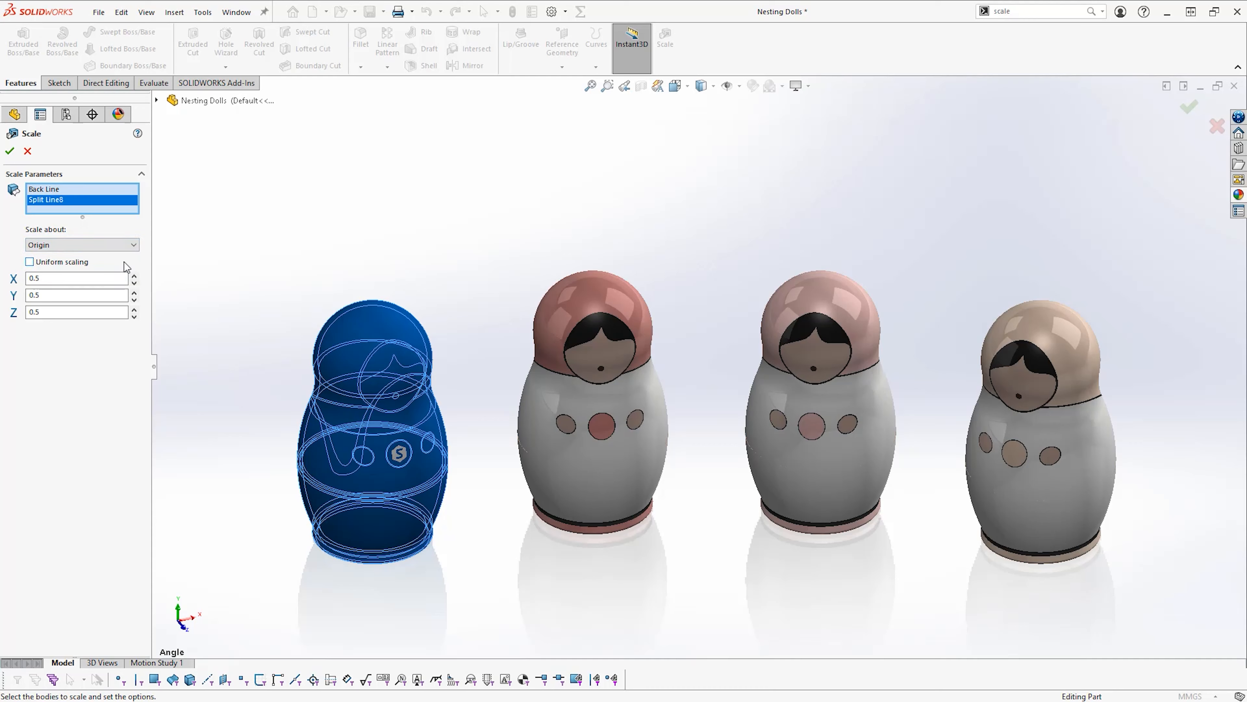
click(29, 263)
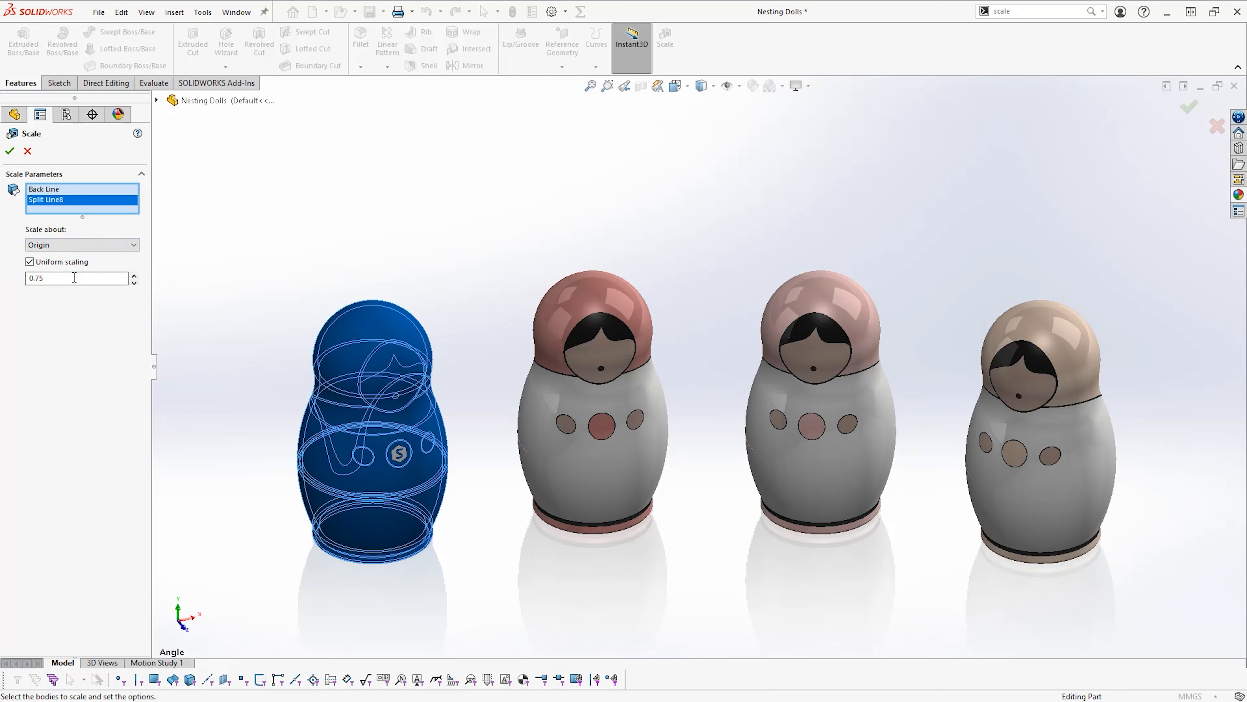
text(1.25)
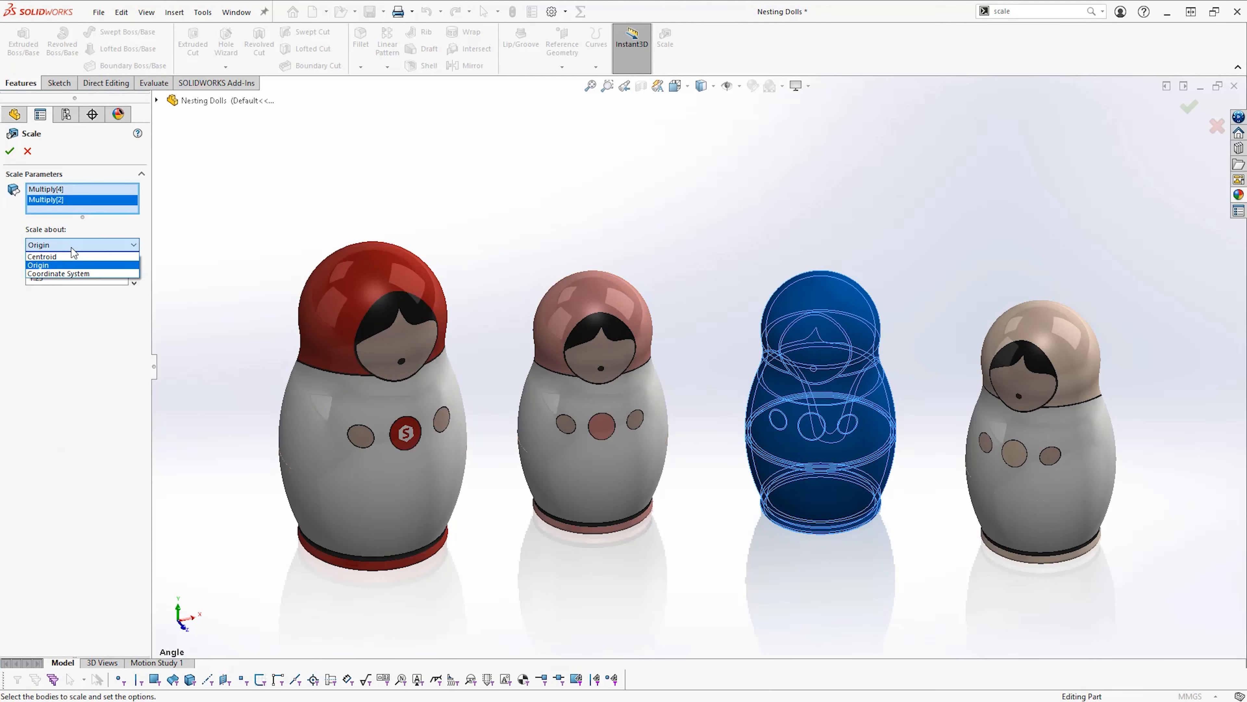
- Reference the third doll's scale to the part's Coordinate System and apply it
click(58, 272)
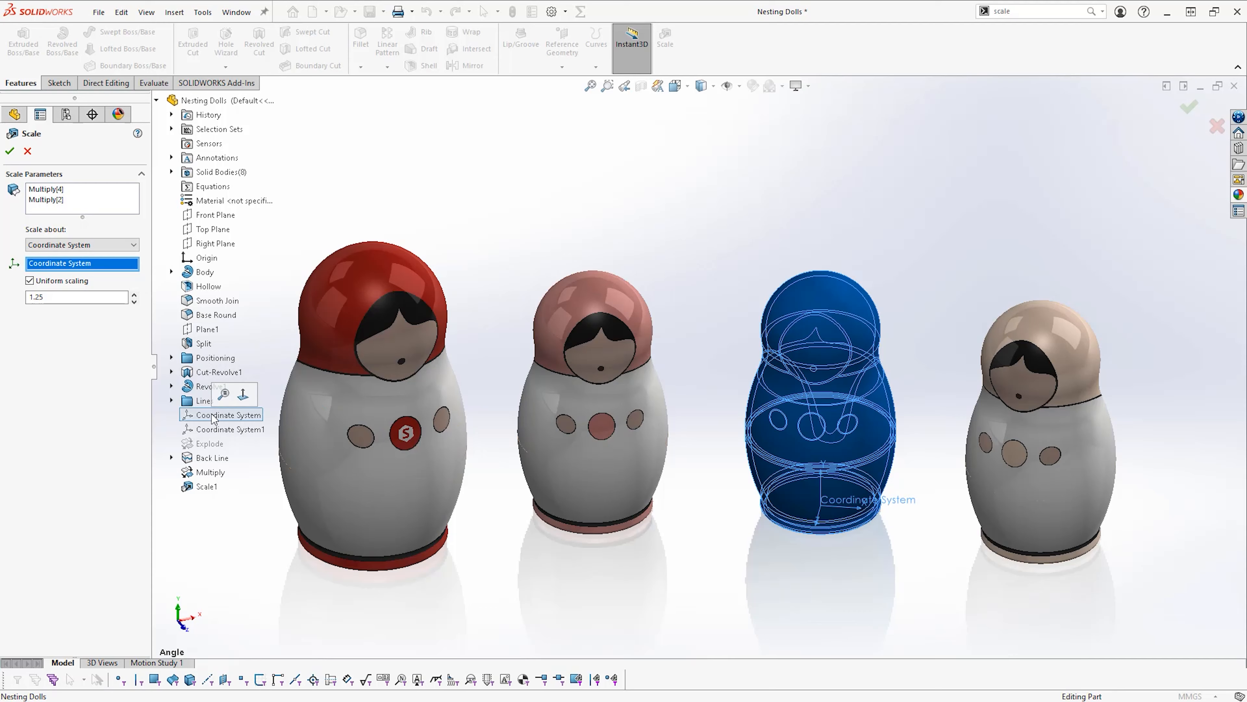
click(9, 151)
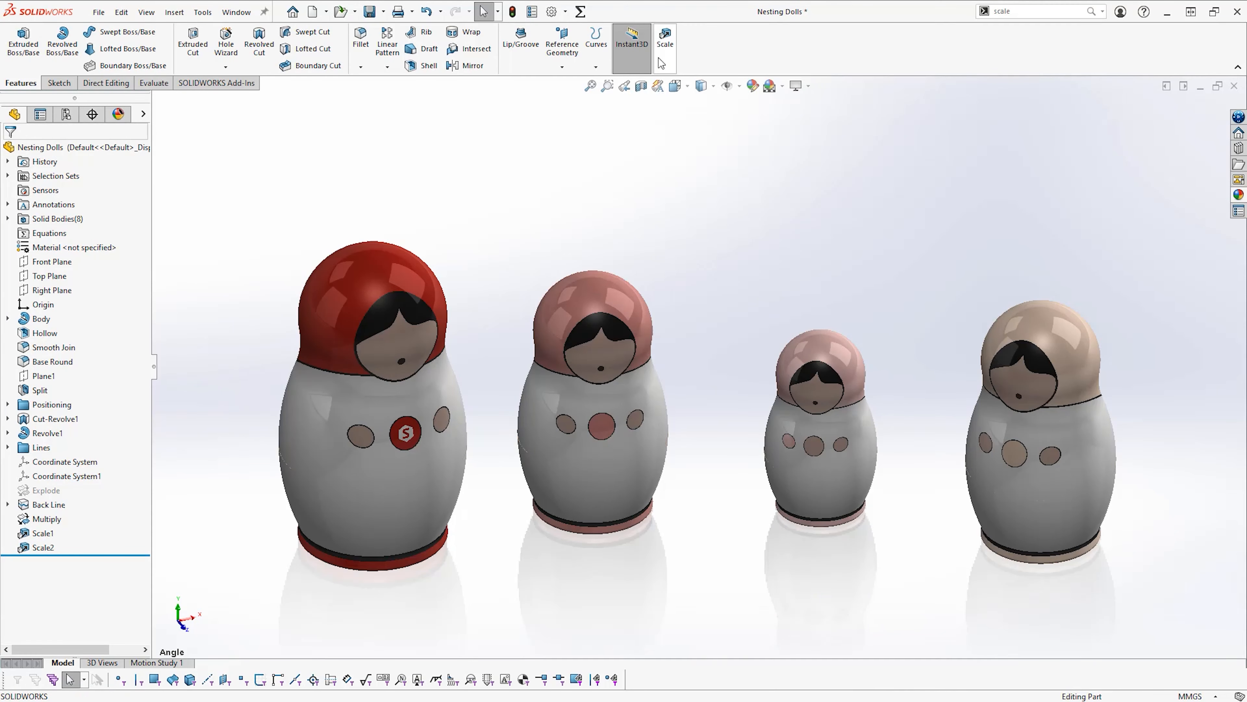
- Scale the fourth doll's bodies uniformly by 0.5 about the centroid
click(665, 40)
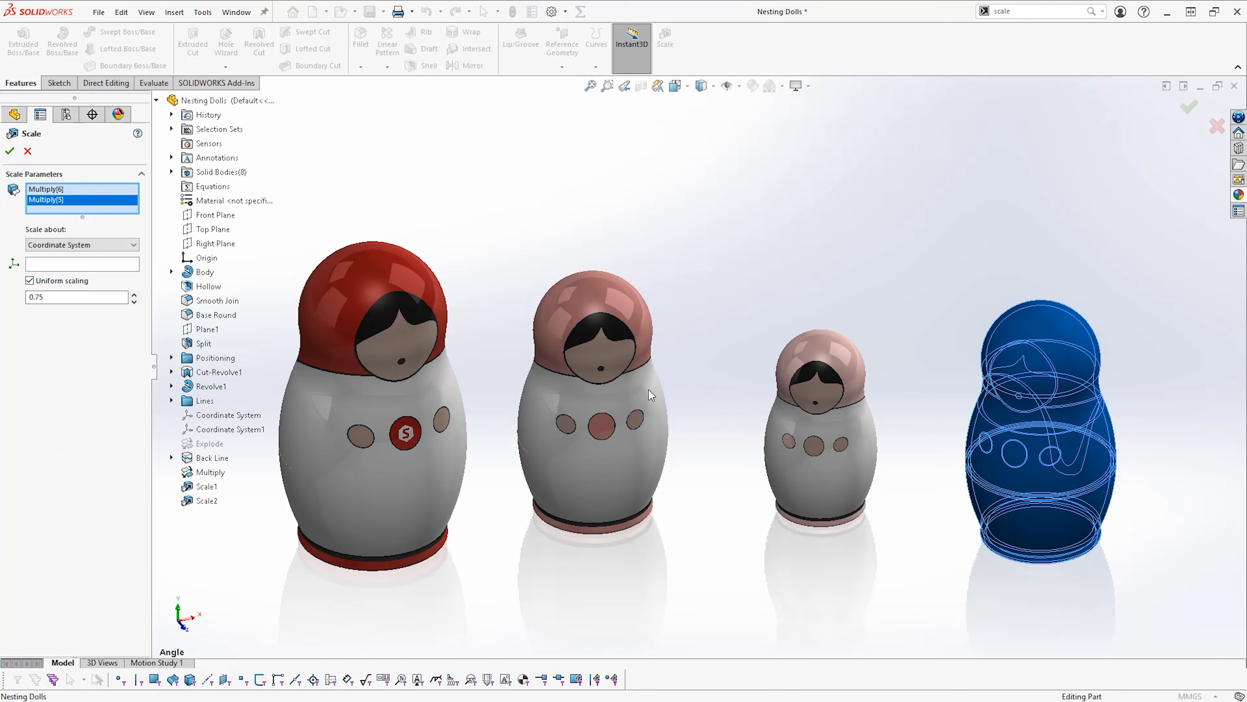
click(81, 244)
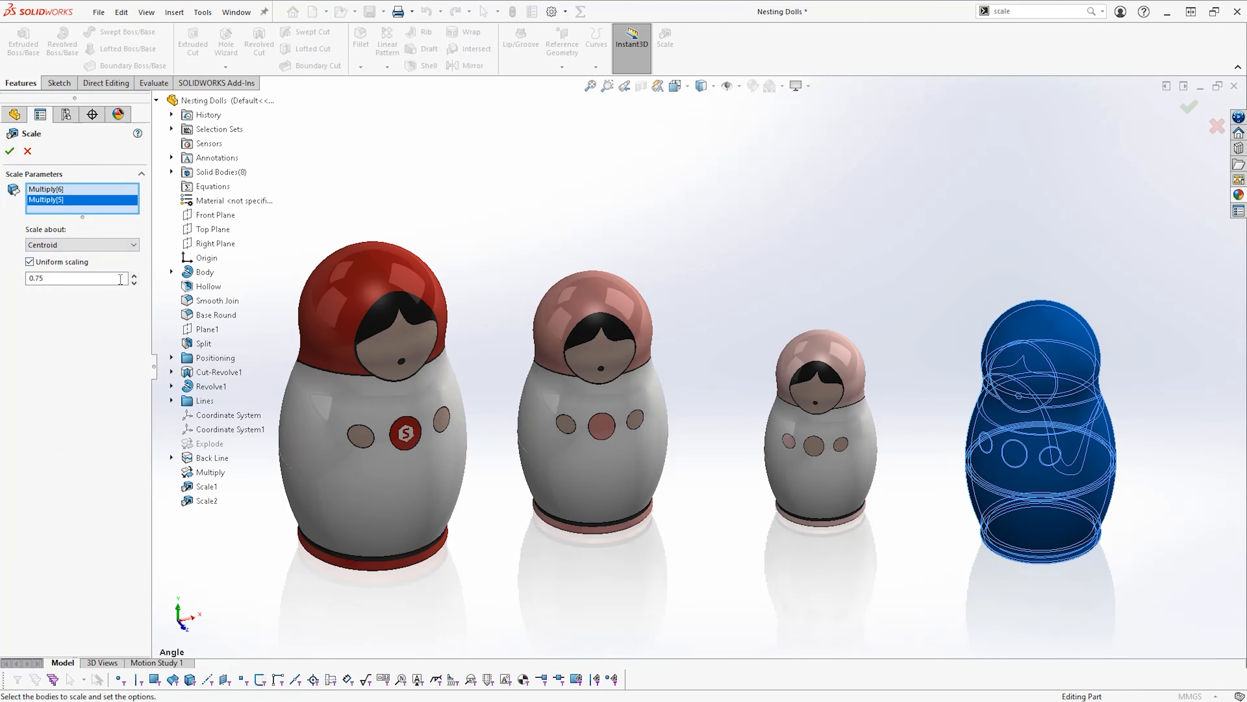
text(0.5)
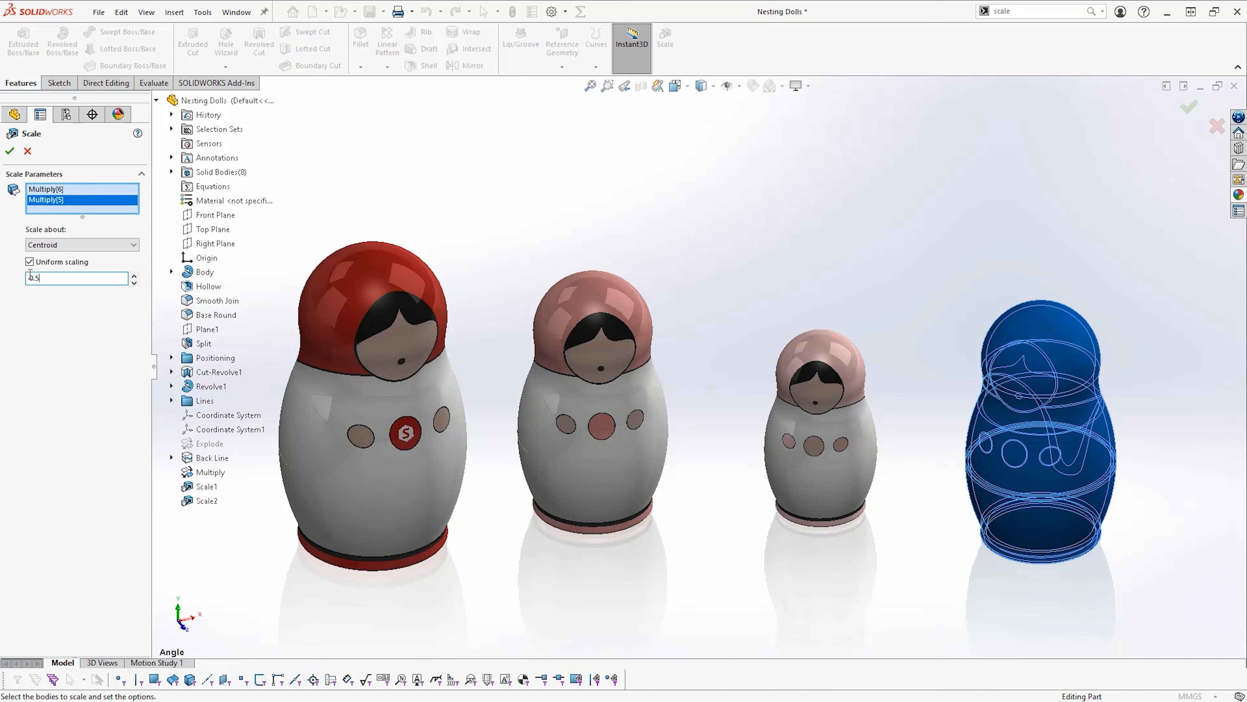